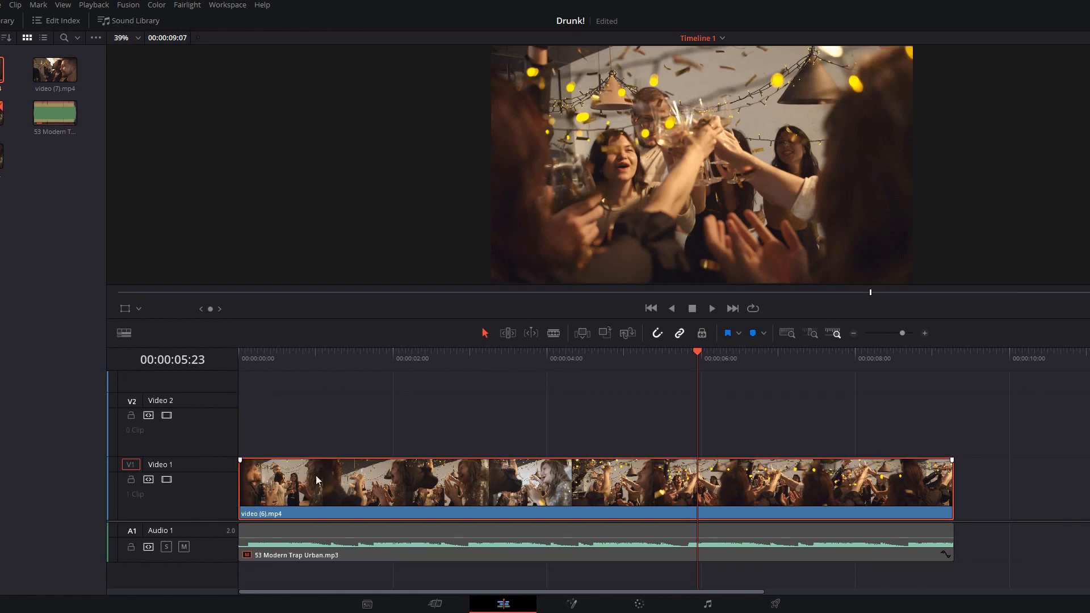
pyautogui.moveTo(566, 491)
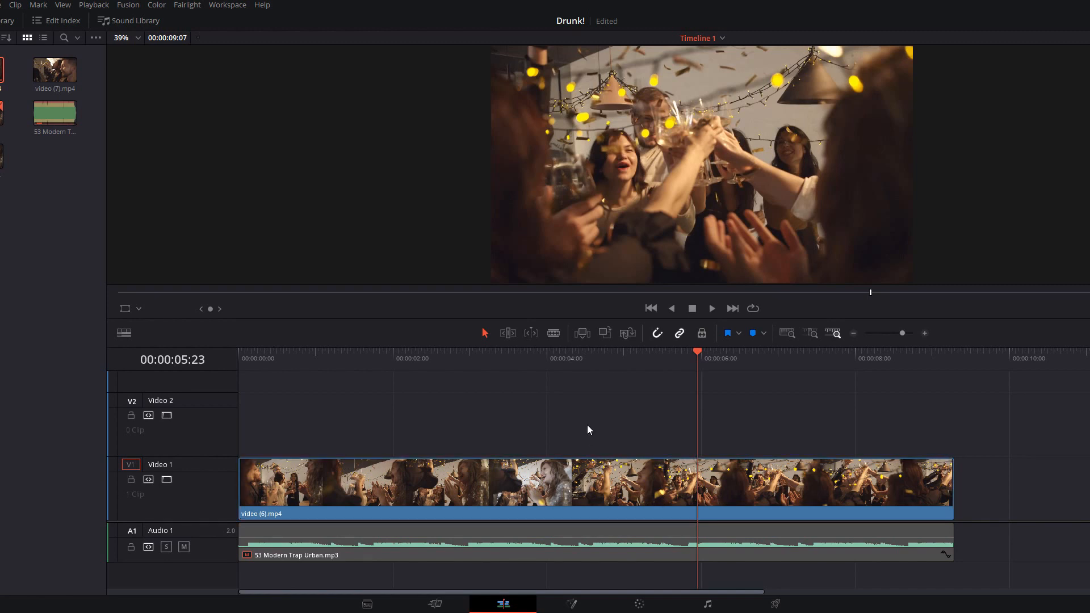
# Duplicate the party clip from Video 1 onto Video 2 above the original
pyautogui.click(547, 486)
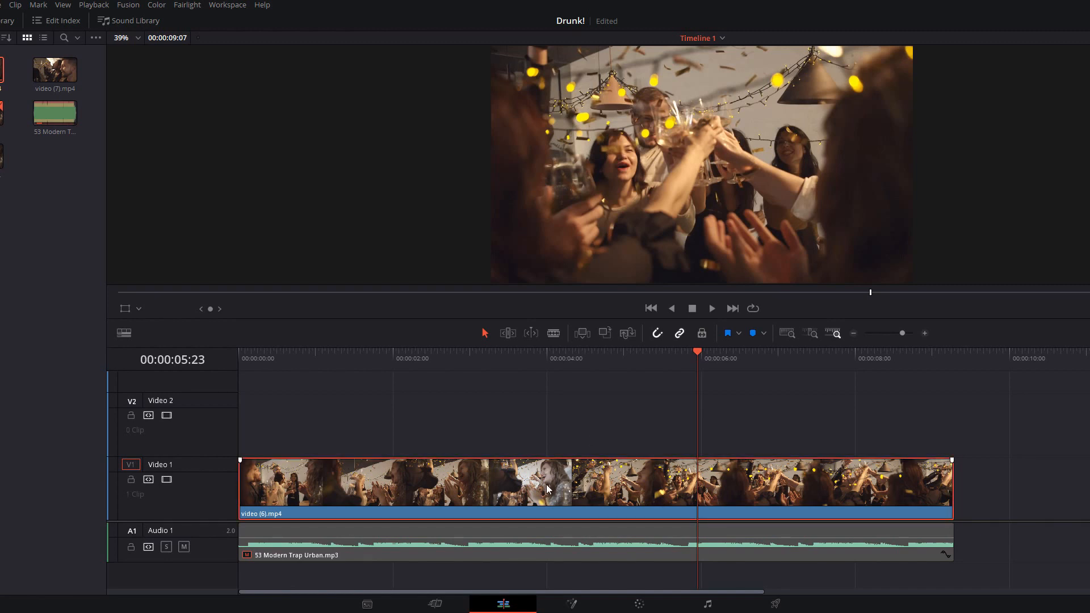
pyautogui.press('alt')
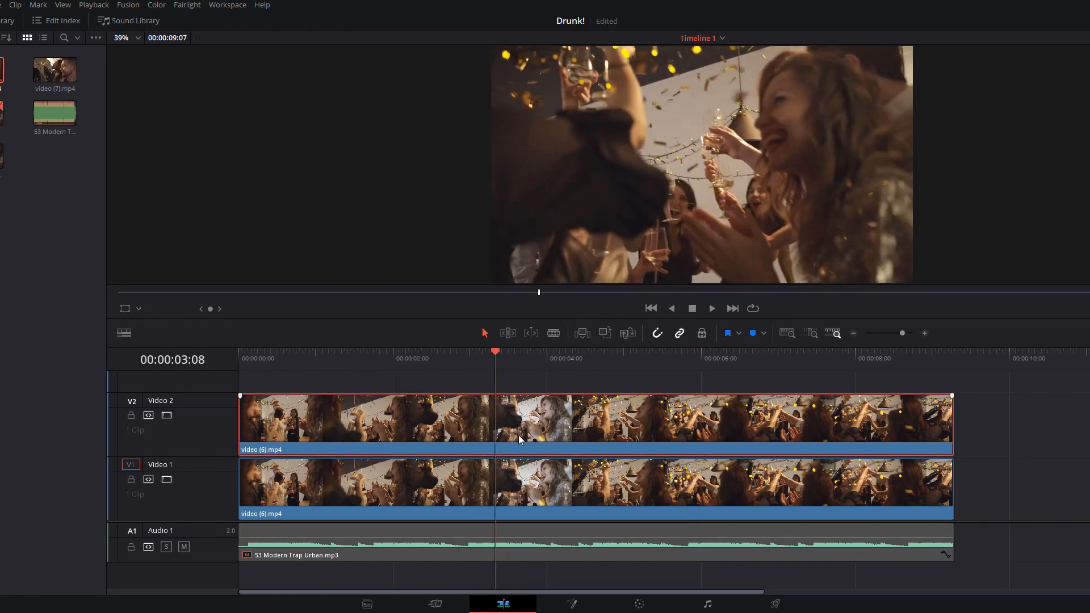
pyautogui.moveTo(509, 417)
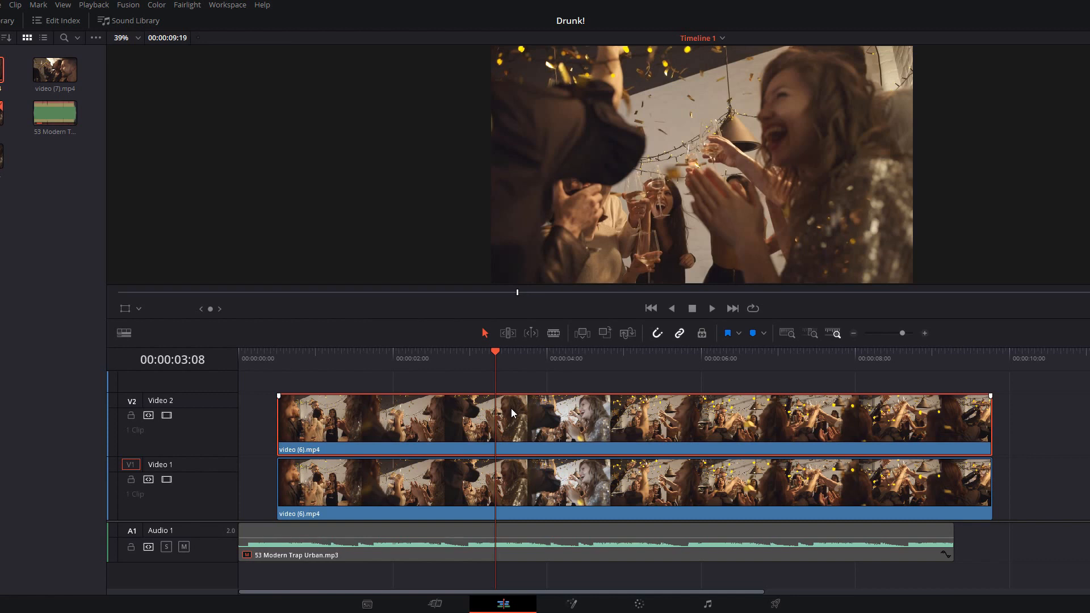
pyautogui.moveTo(546, 422)
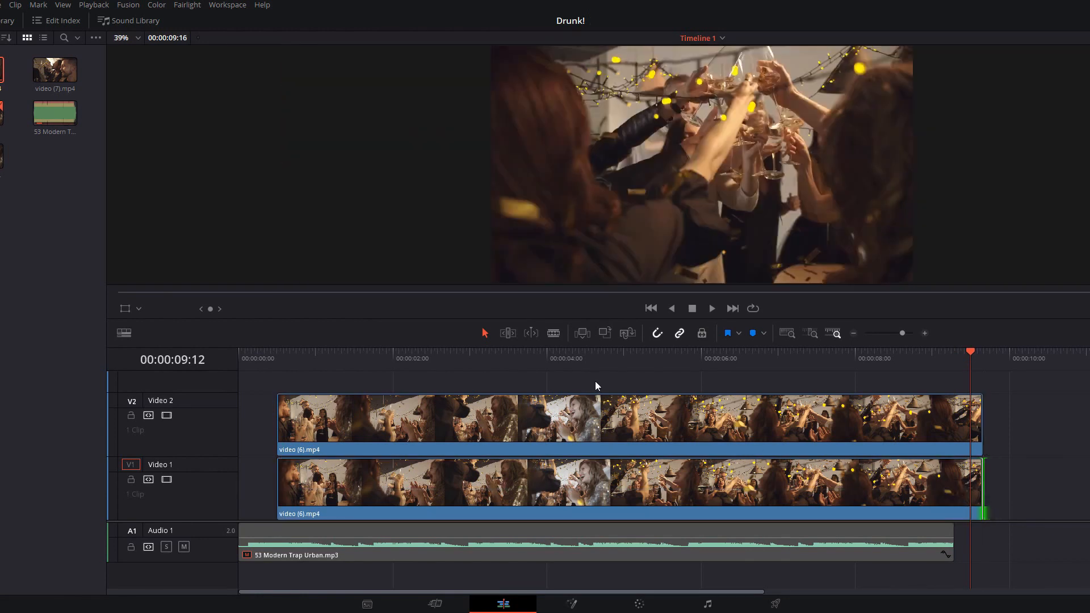
# Move the playhead to about three seconds and select the duplicate clip on Video 2
pyautogui.click(392, 358)
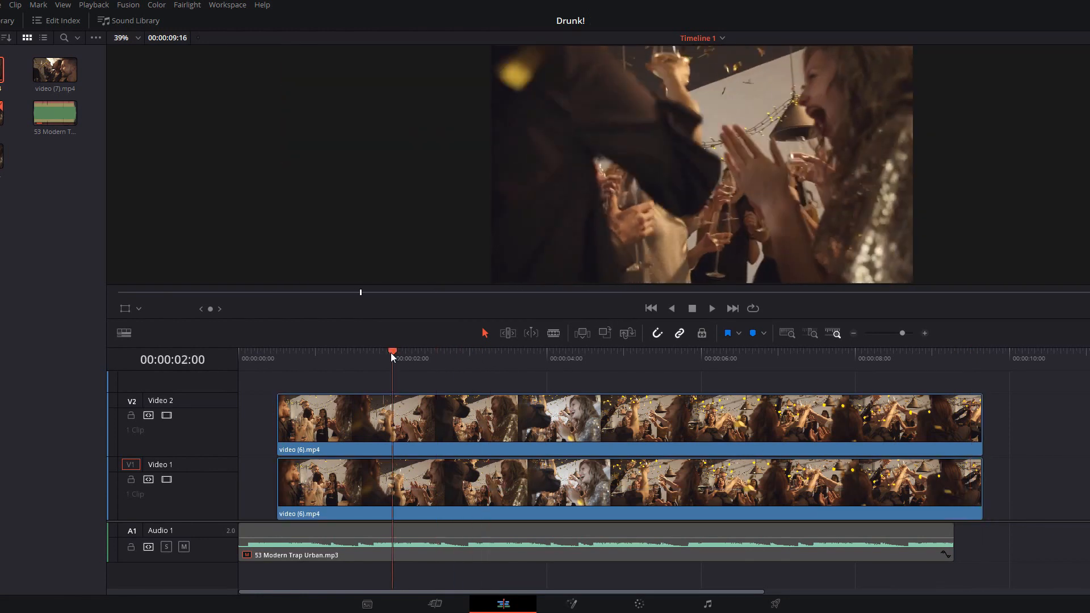
pyautogui.click(711, 307)
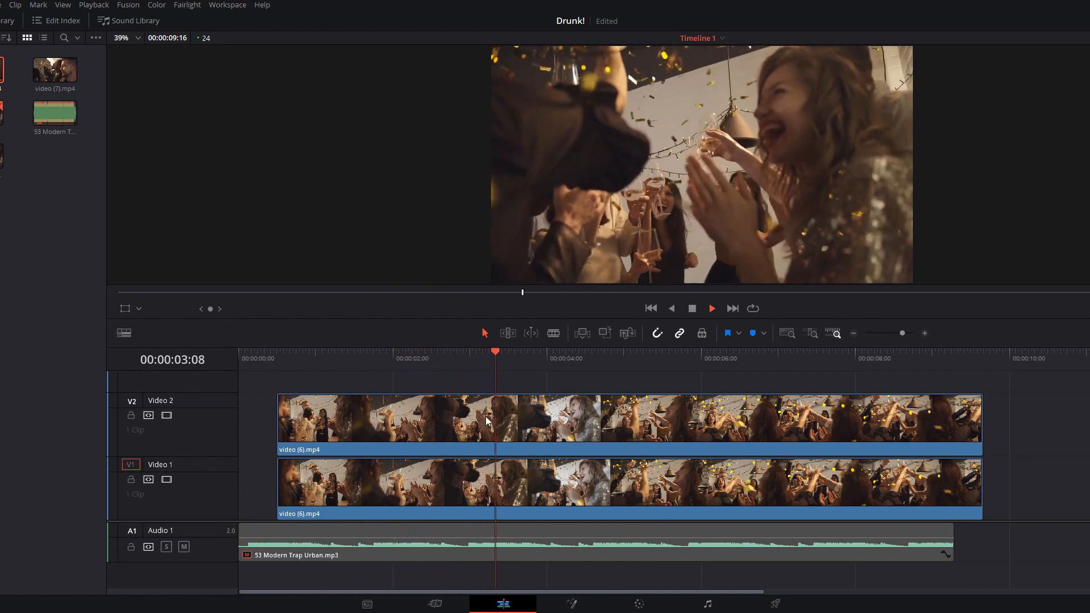
pyautogui.click(487, 419)
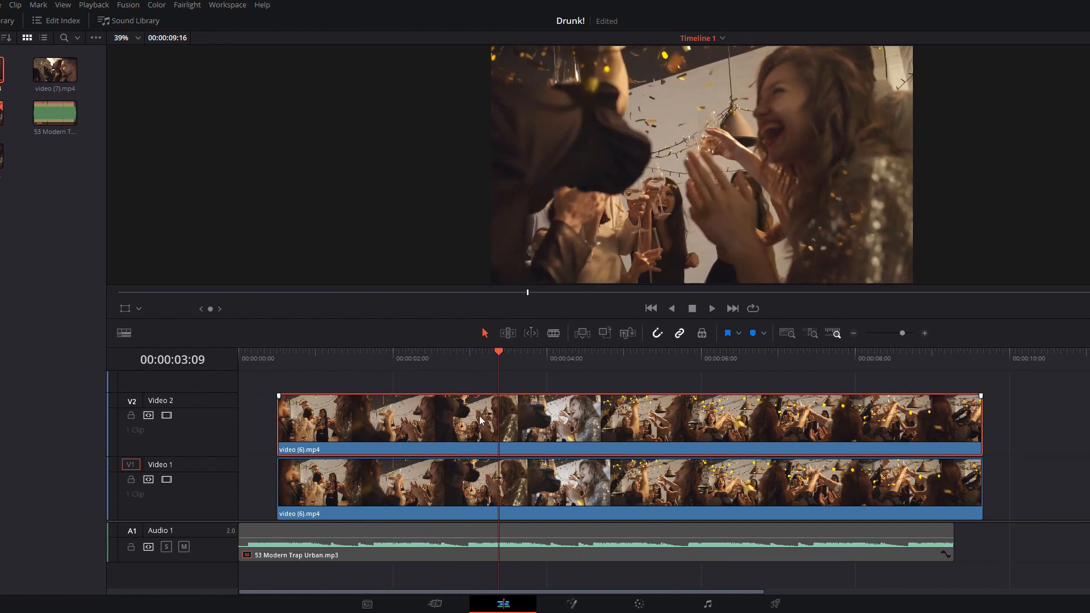
pyautogui.moveTo(537, 431)
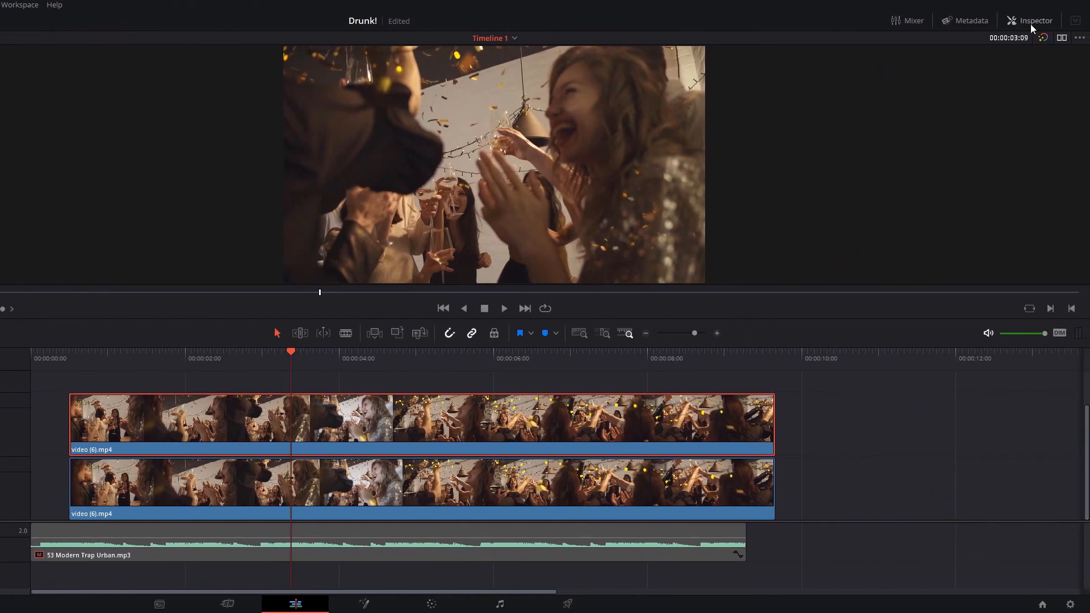
# Set the Video 2 clip's Composite Mode to Add at about 42% opacity in the Inspector
pyautogui.click(1034, 20)
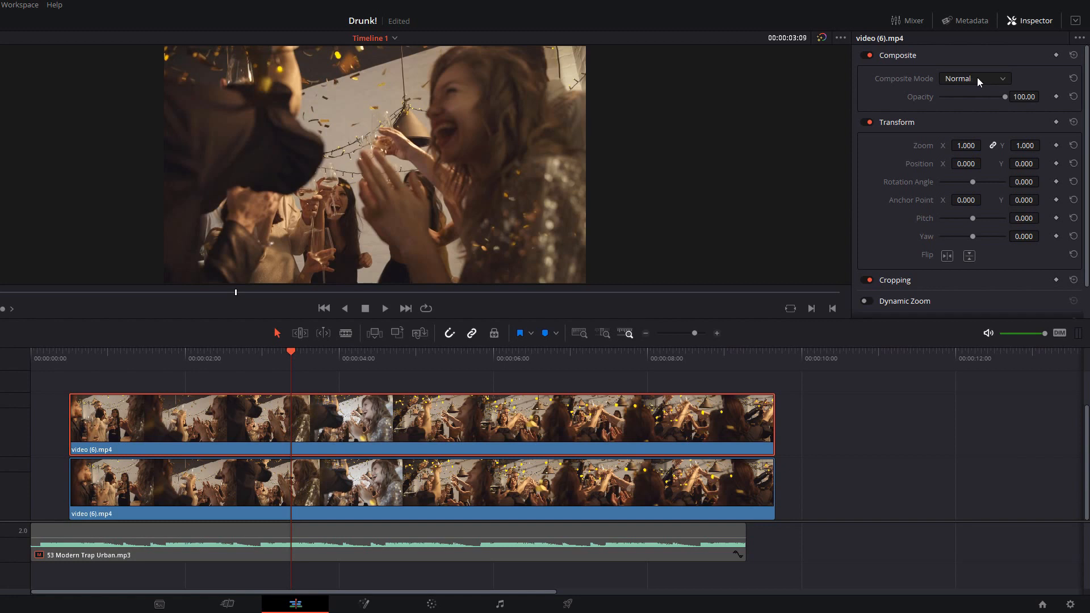
pyautogui.click(973, 78)
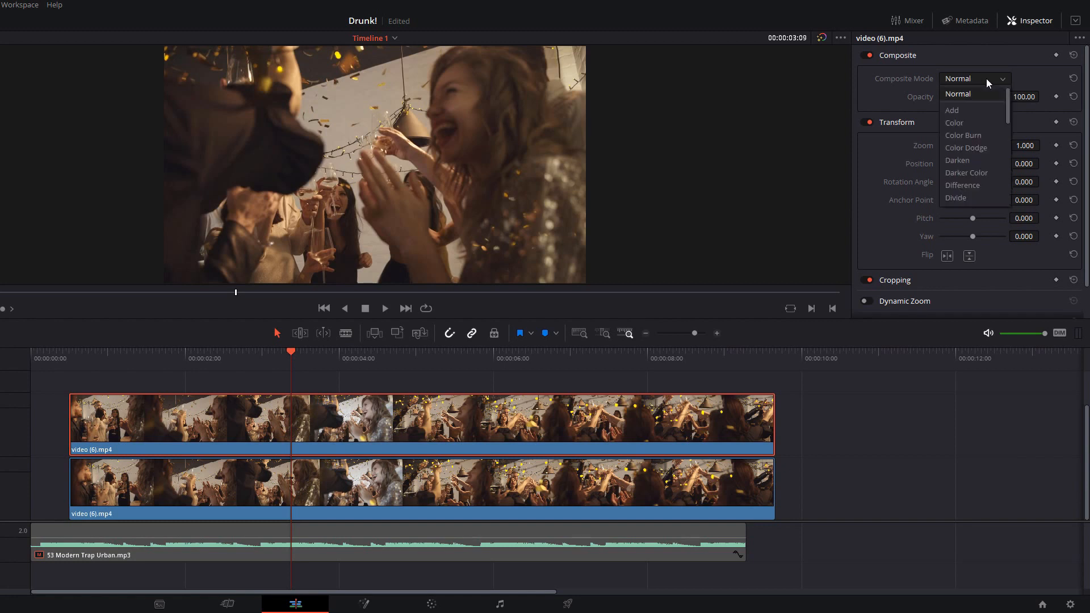
pyautogui.moveTo(966, 112)
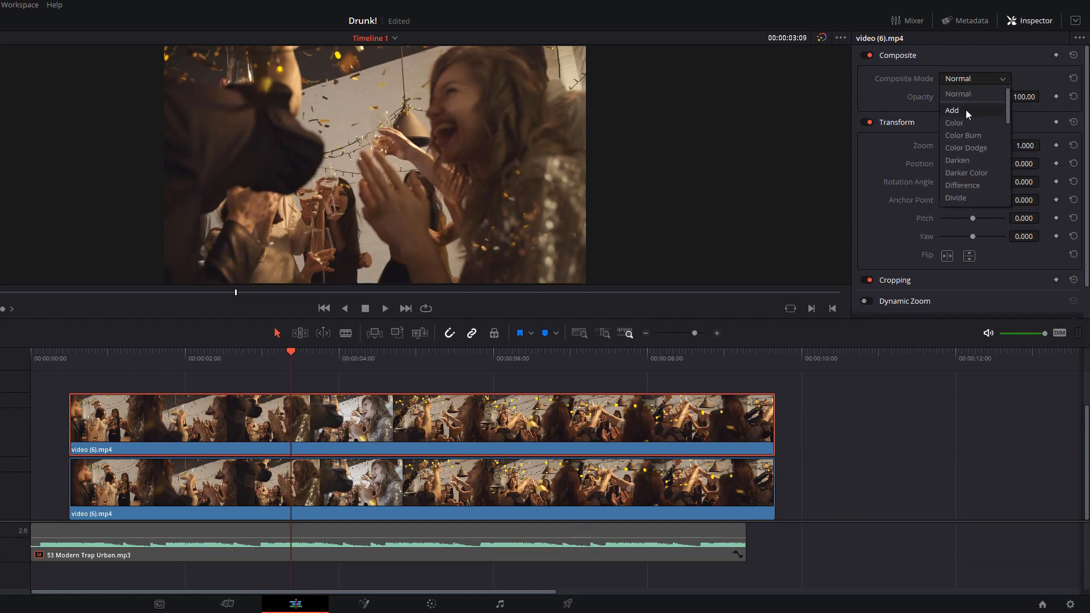
pyautogui.click(951, 110)
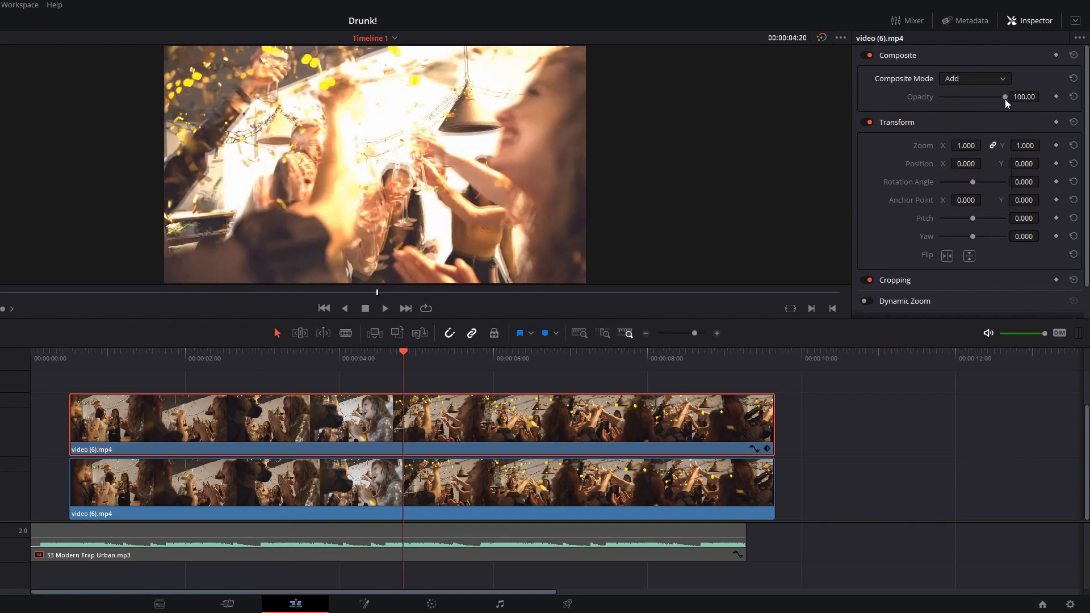
pyautogui.moveTo(1004, 97); pyautogui.dragTo(966, 96)
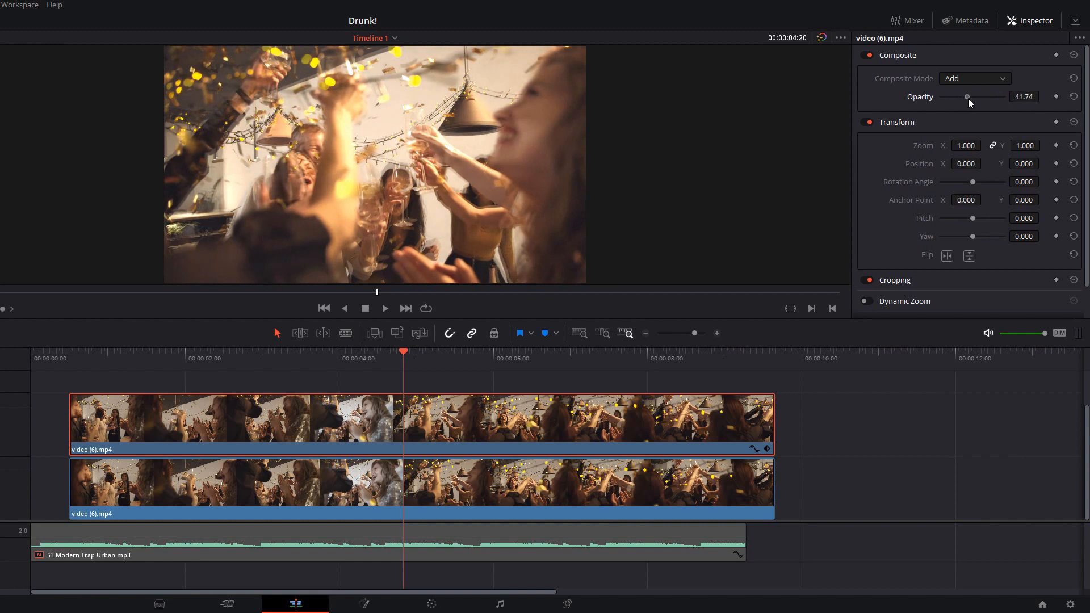
pyautogui.moveTo(967, 97); pyautogui.dragTo(974, 97)
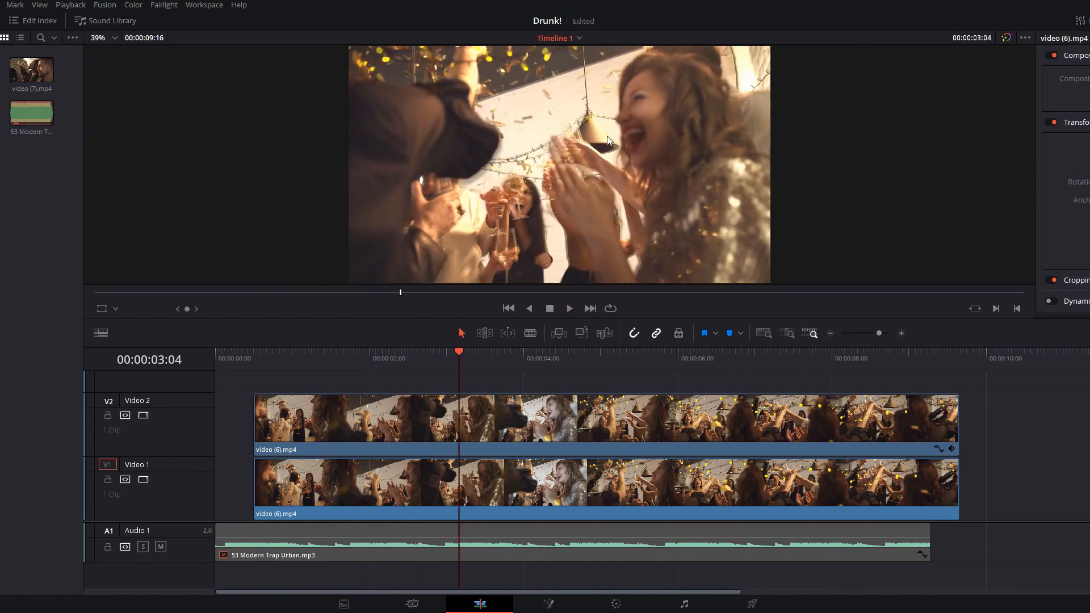
pyautogui.moveTo(624, 89)
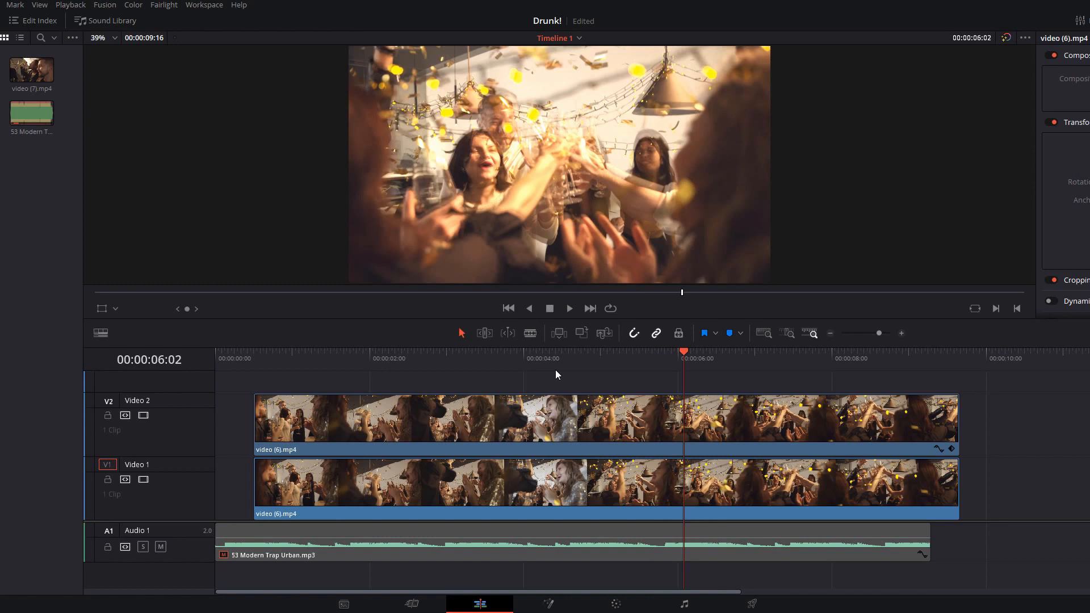
pyautogui.moveTo(362, 391)
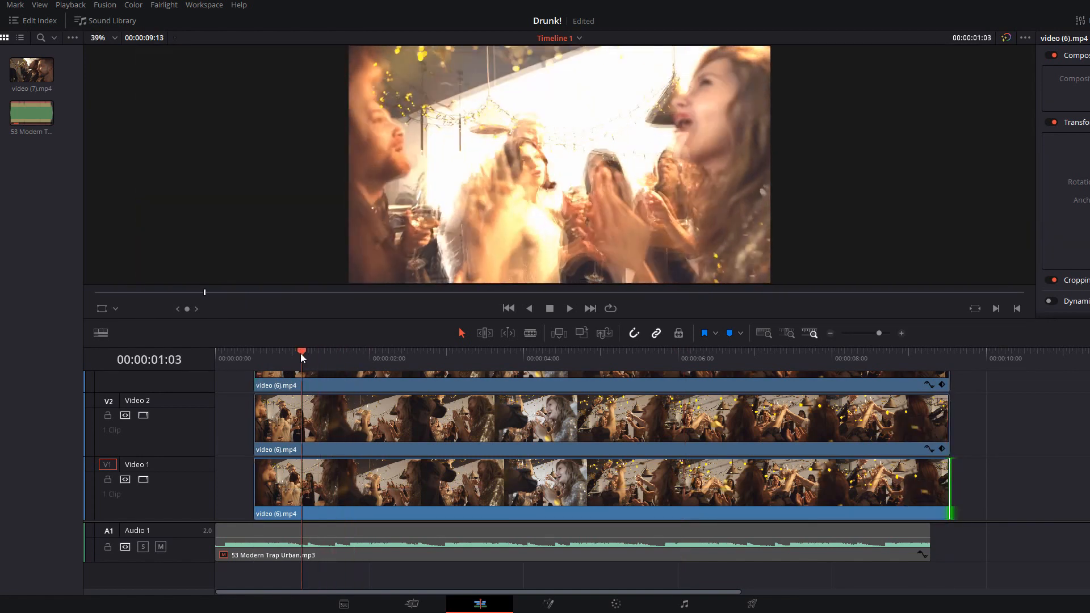
# Jump the playhead back to about one second to review the three stacked layers
pyautogui.click(569, 308)
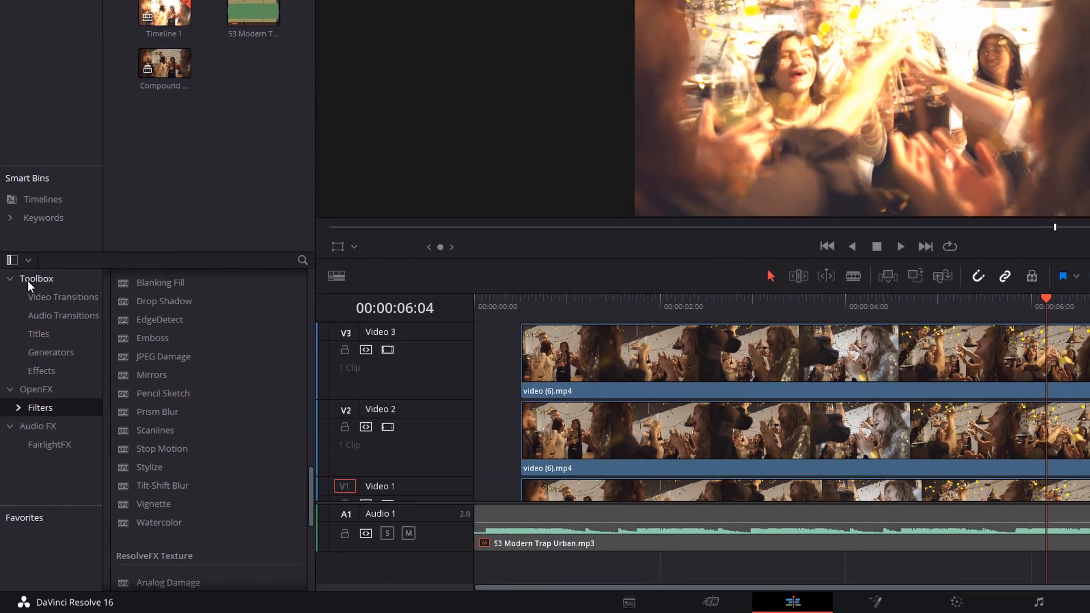
# Place an Adjustment Clip from the Effects toolbox on a new Video 4 track above the stack
pyautogui.click(41, 370)
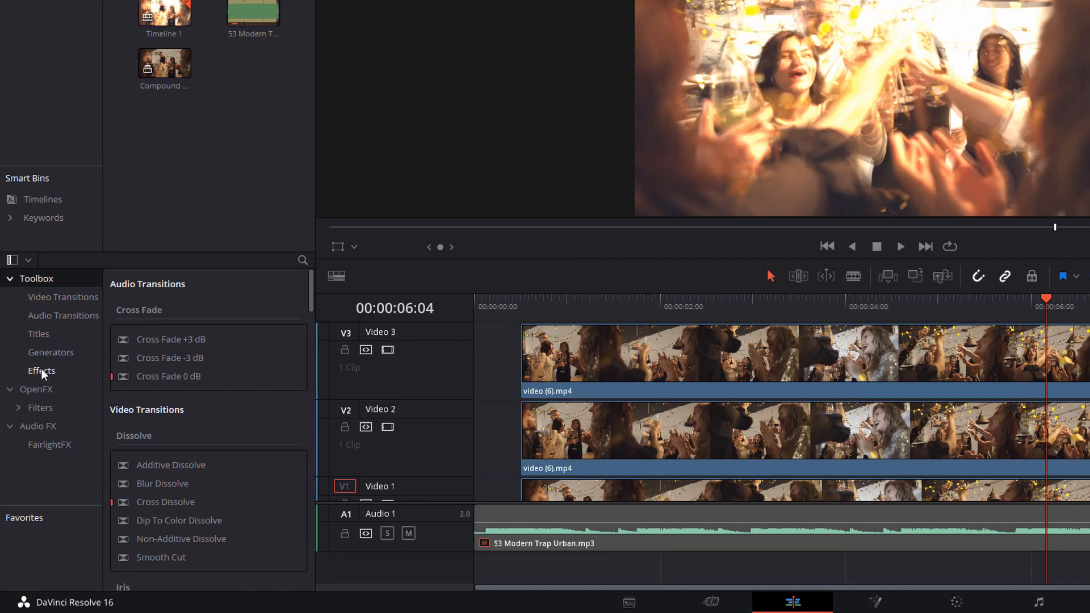
pyautogui.click(41, 370)
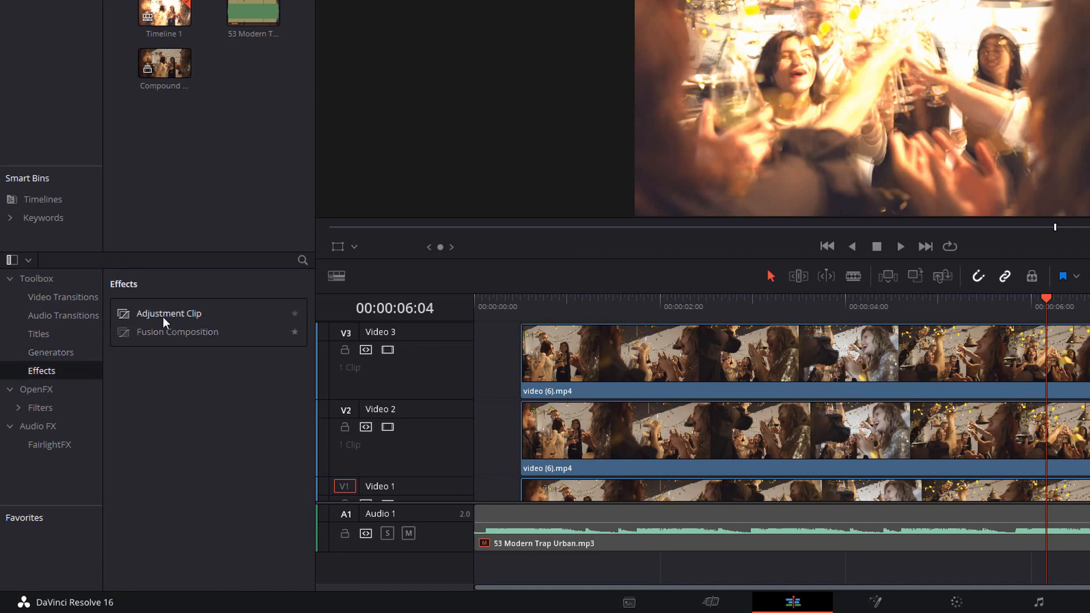
pyautogui.moveTo(168, 314); pyautogui.dragTo(593, 360)
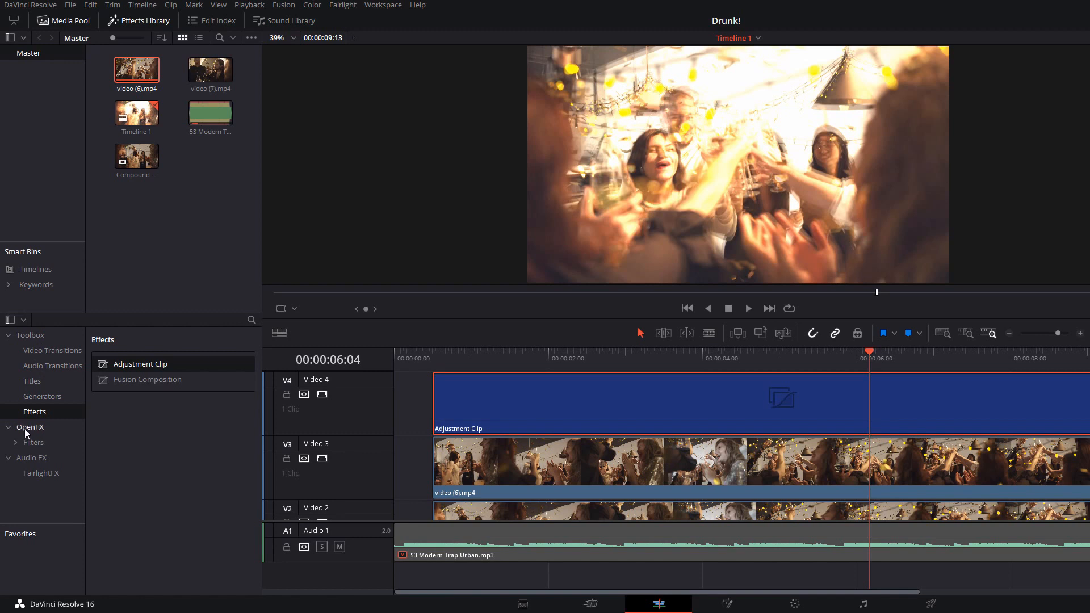
# Browse the OpenFX Filters list to find the ResolveFX filters for the adjustment clip
pyautogui.click(30, 427)
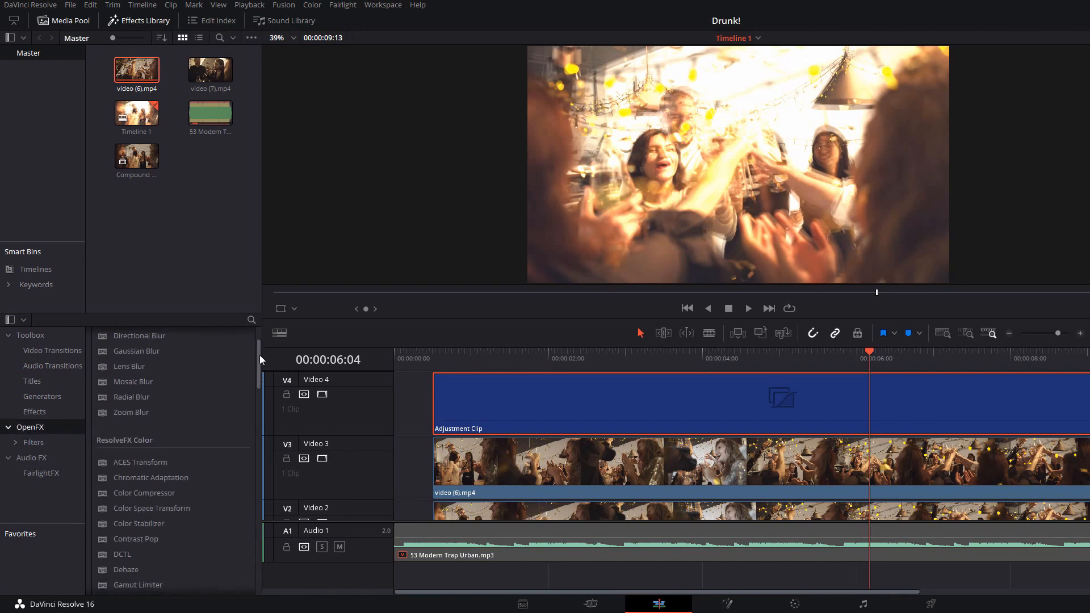
pyautogui.scroll(-3)
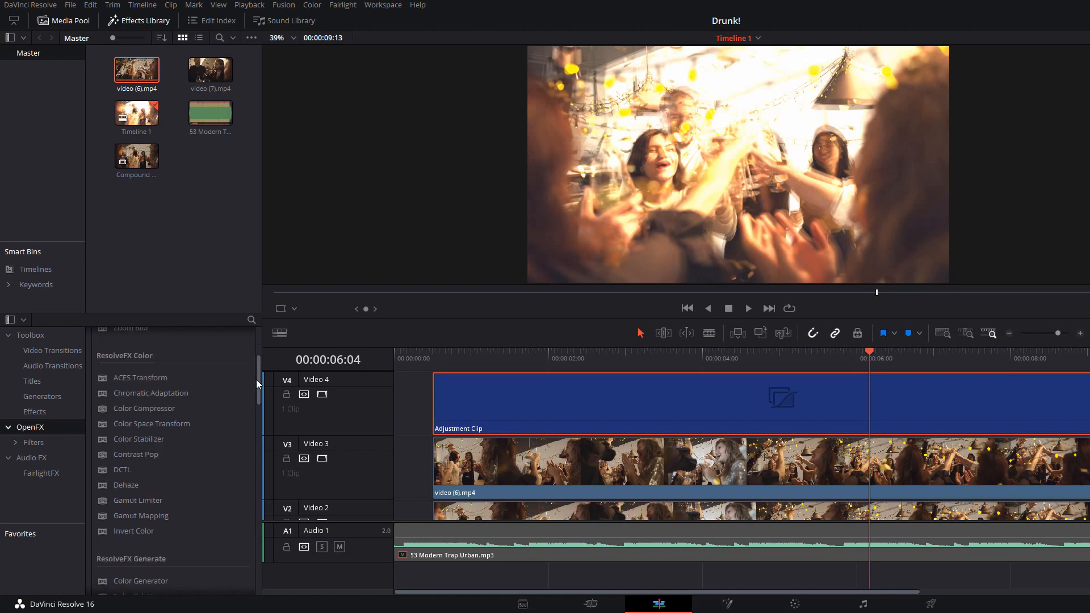
pyautogui.scroll(-3)
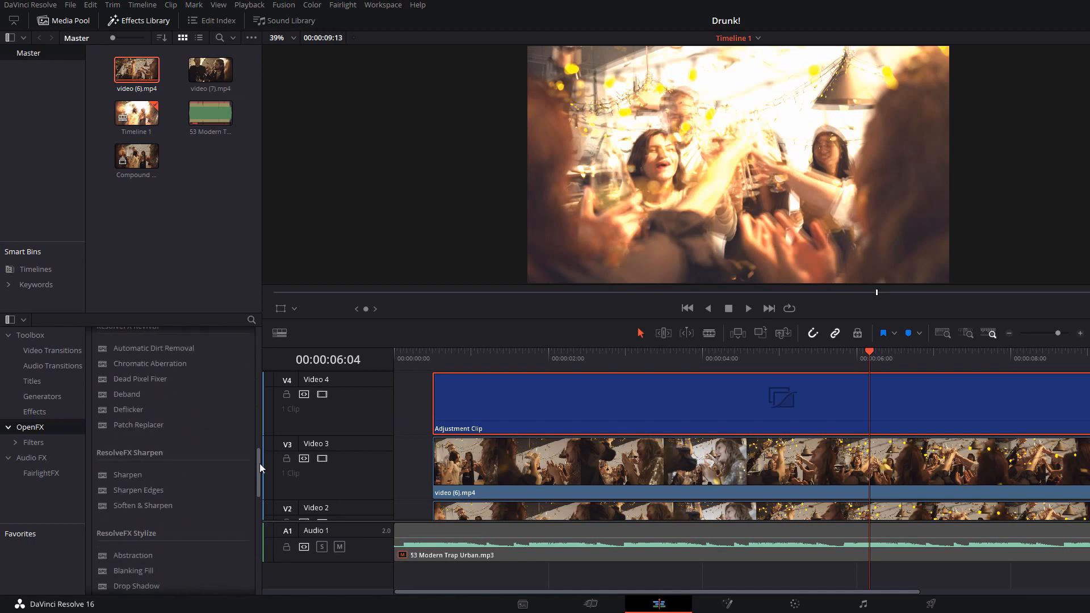
pyautogui.scroll(-3)
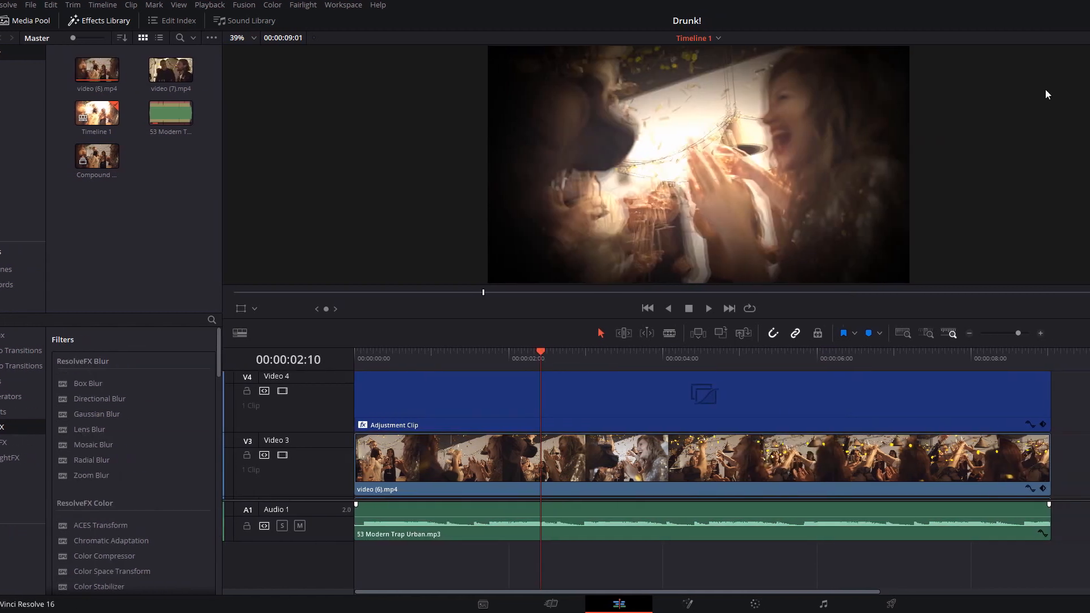
# Review the adjustment clip's OpenFX effects: Camera Shake, Flicker Addition and Vignette
pyautogui.click(1028, 20)
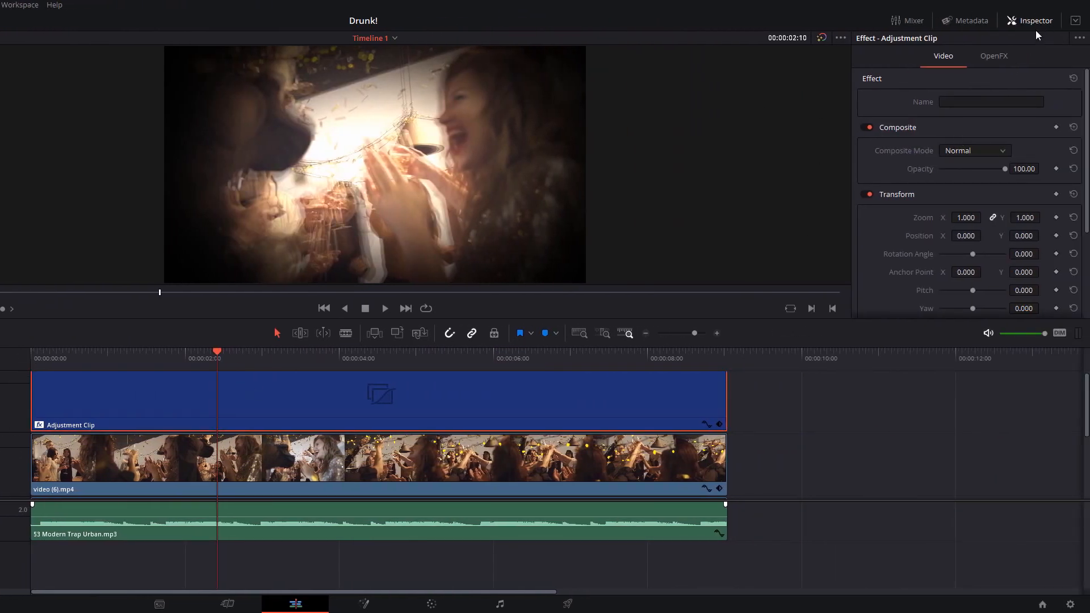
pyautogui.click(993, 55)
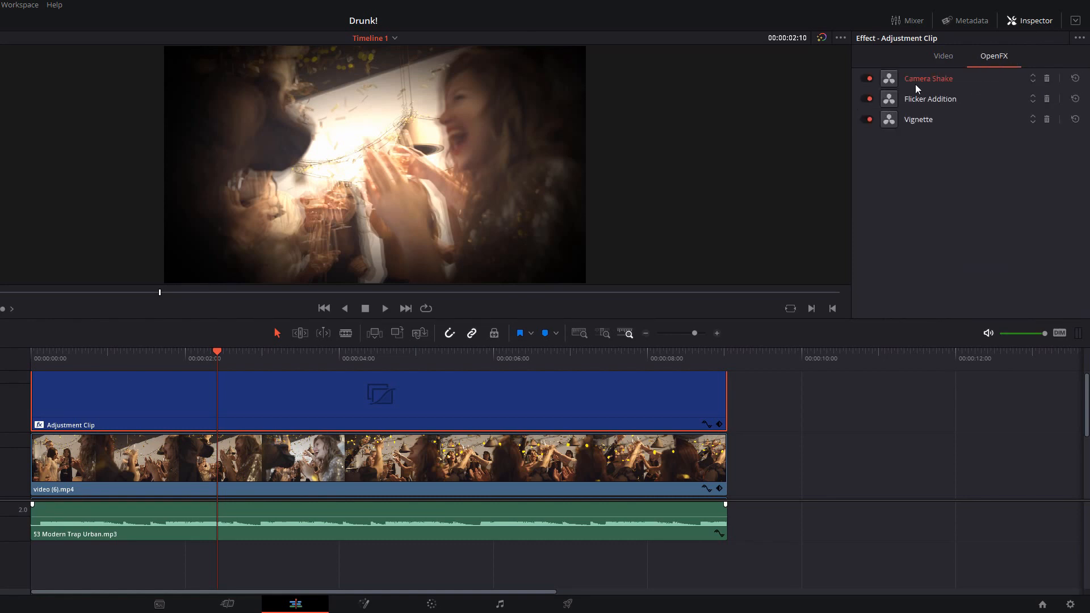
pyautogui.moveTo(893, 131)
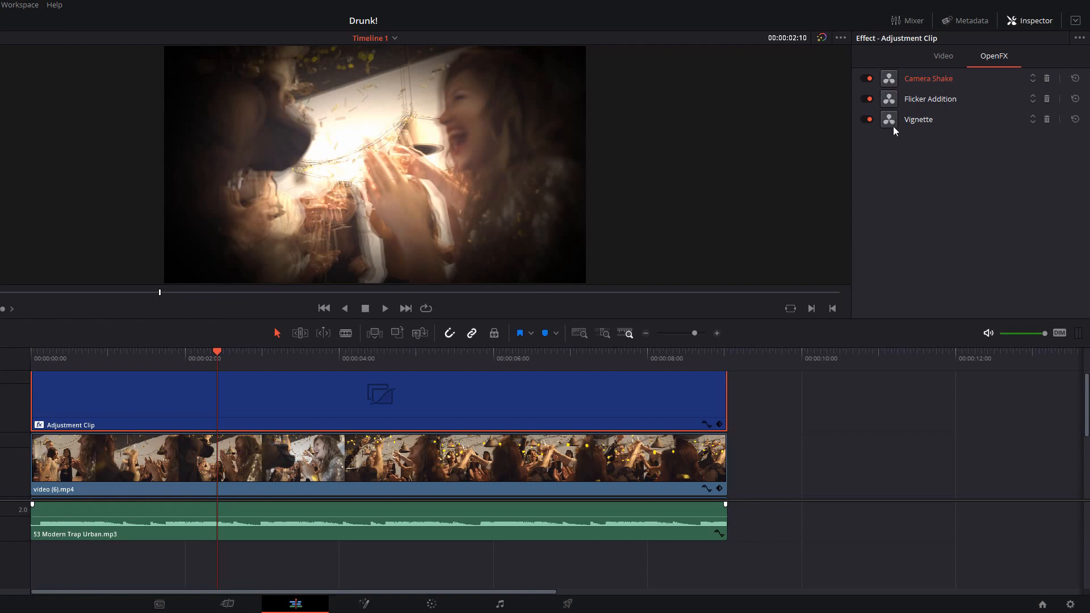
pyautogui.moveTo(920, 135)
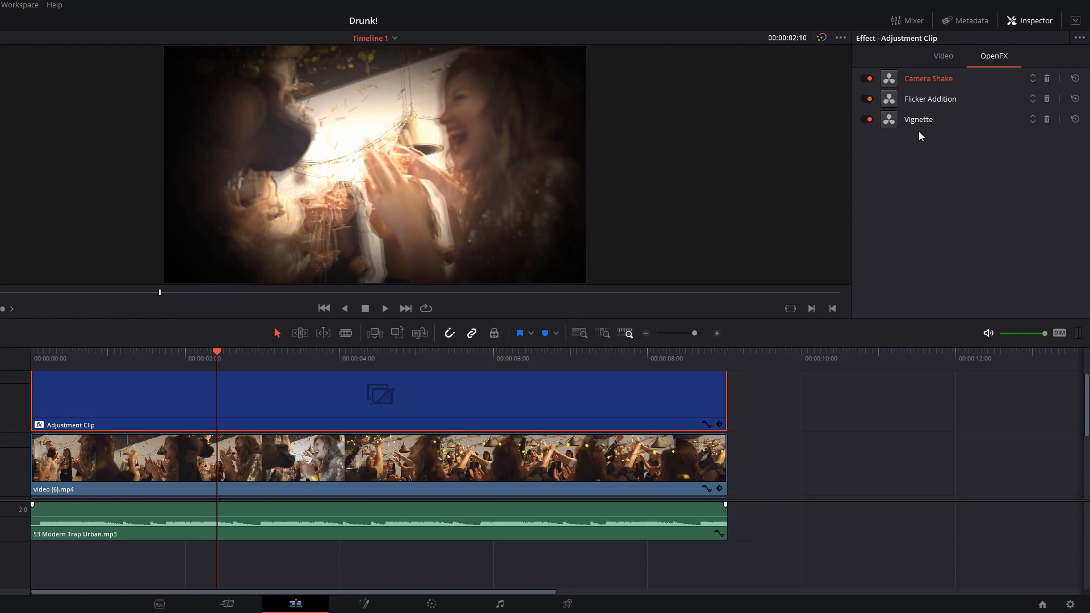
pyautogui.moveTo(952, 95)
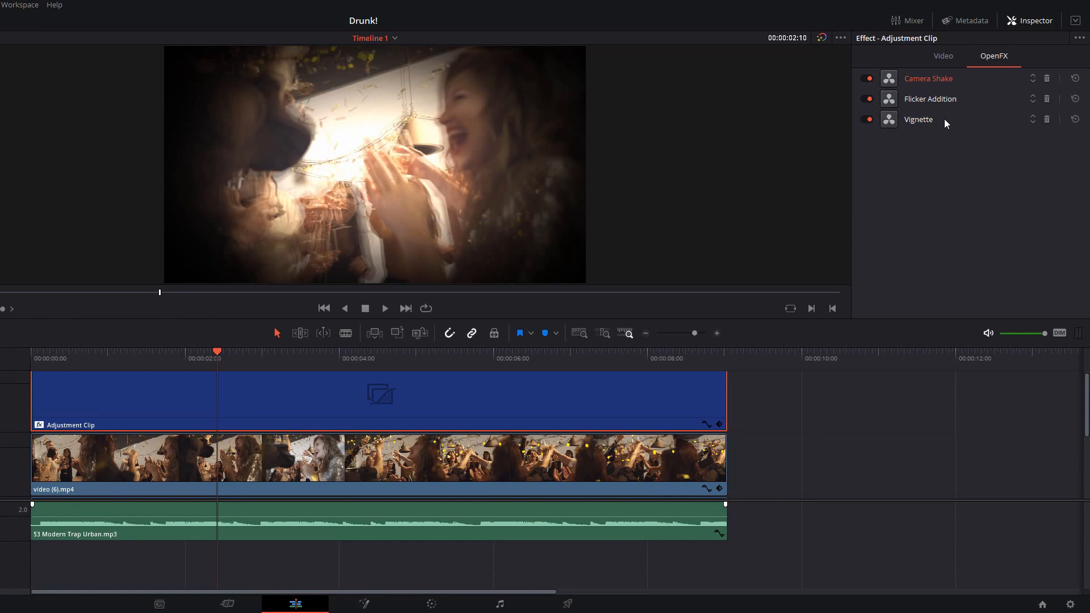
pyautogui.moveTo(919, 231)
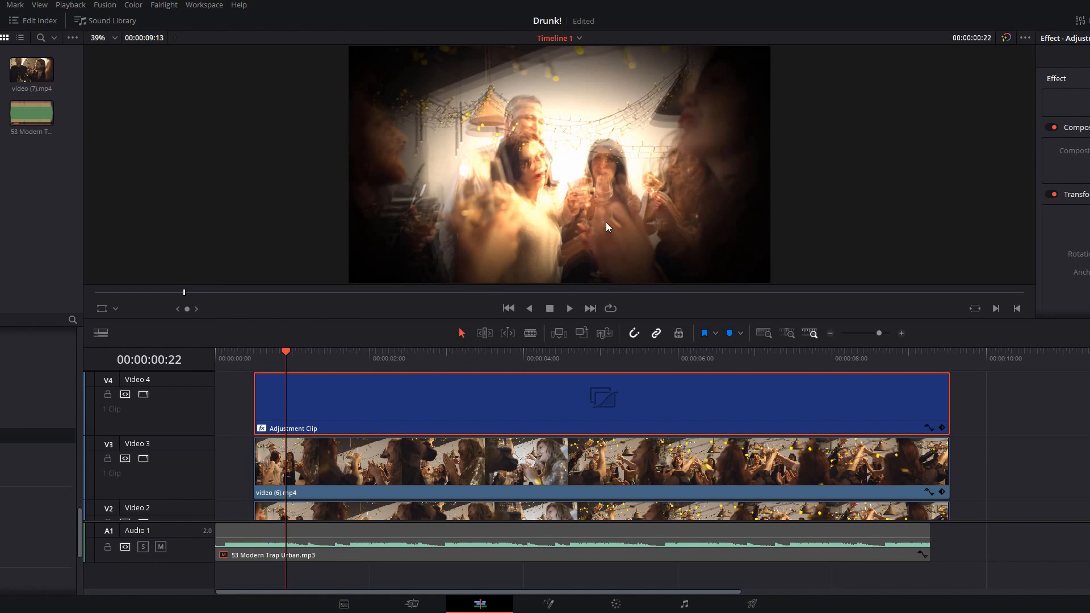
# Split the Video 1 clip twice near 00:00:01:18 to isolate a few frames
pyautogui.click(567, 308)
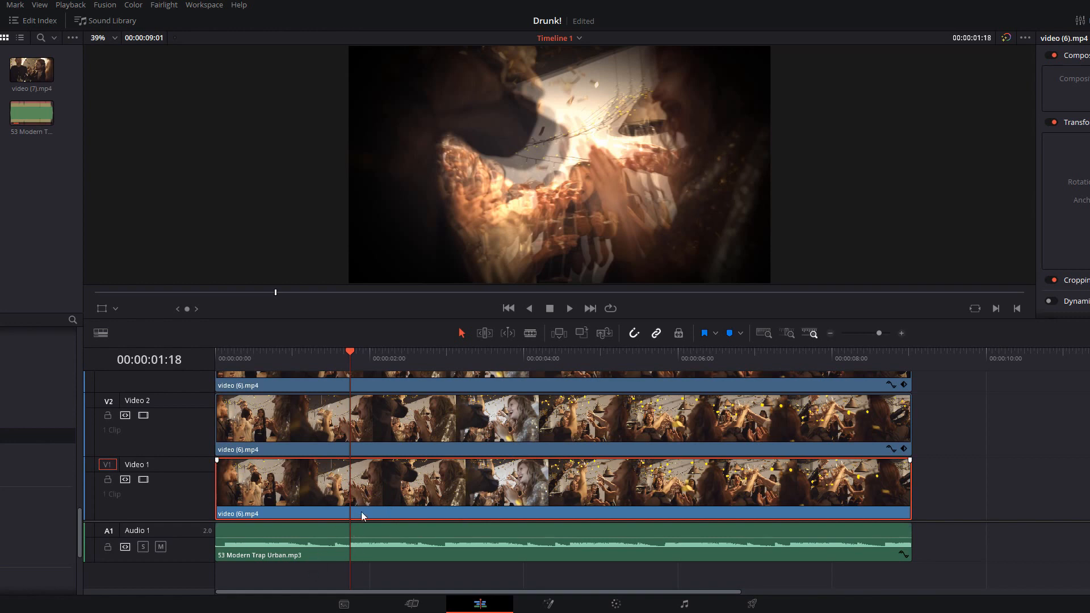
pyautogui.moveTo(364, 502)
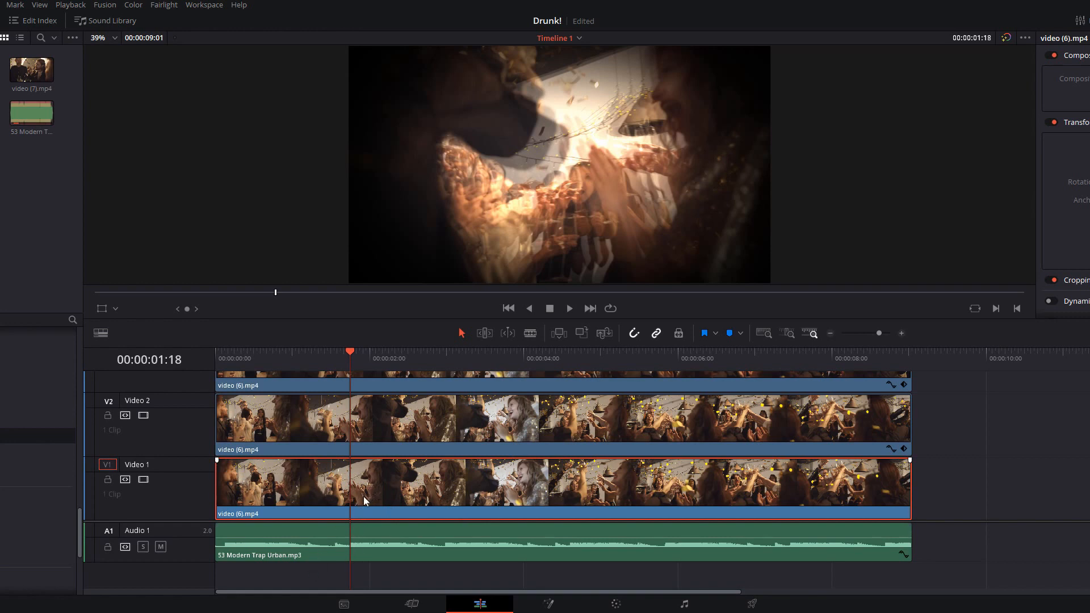
pyautogui.press('ctrl+b')
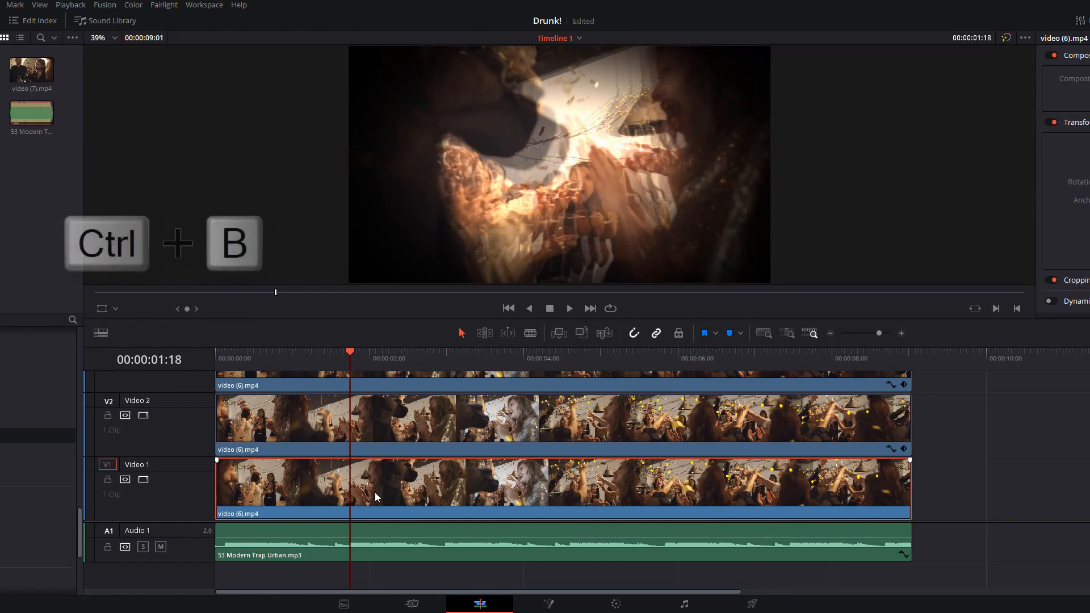
pyautogui.press('ctrl+b')
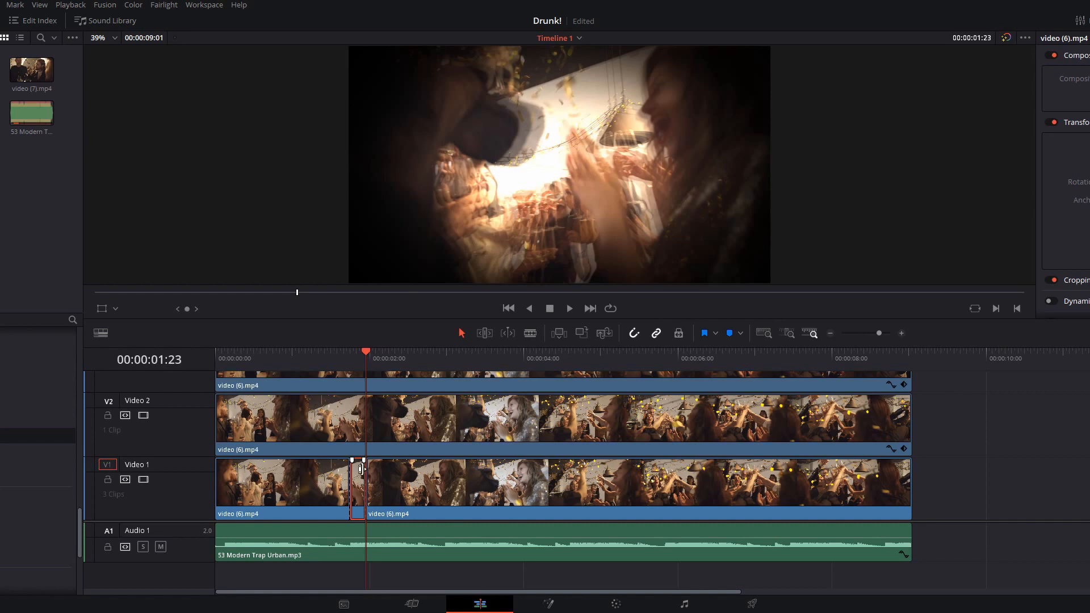
# Set the short middle Video 1 piece's Zoom to 1.300 and play back the punch-in
pyautogui.click(1014, 26)
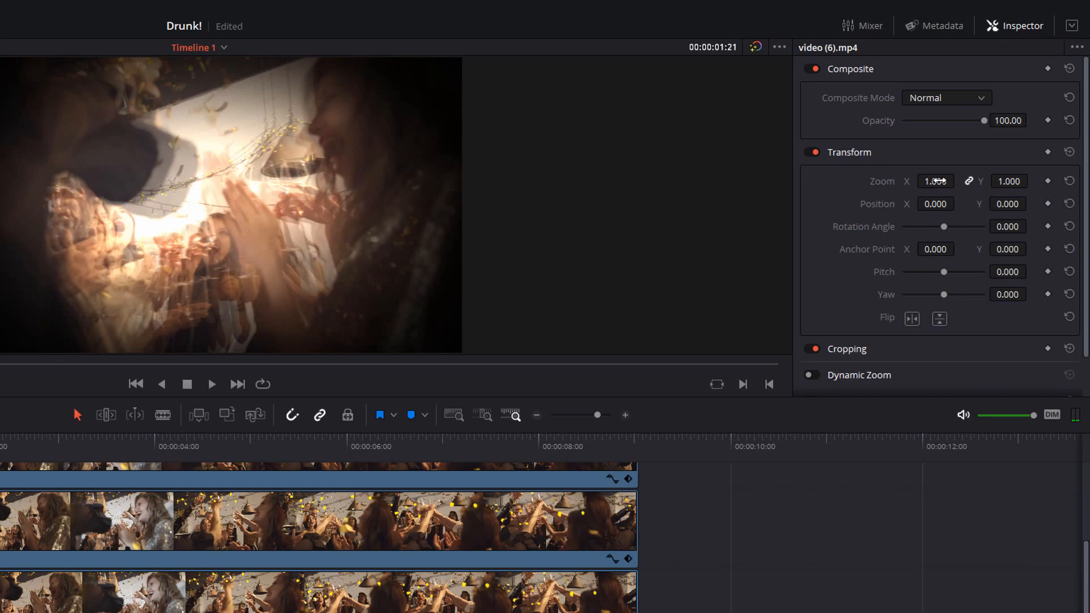
pyautogui.write('1.300')
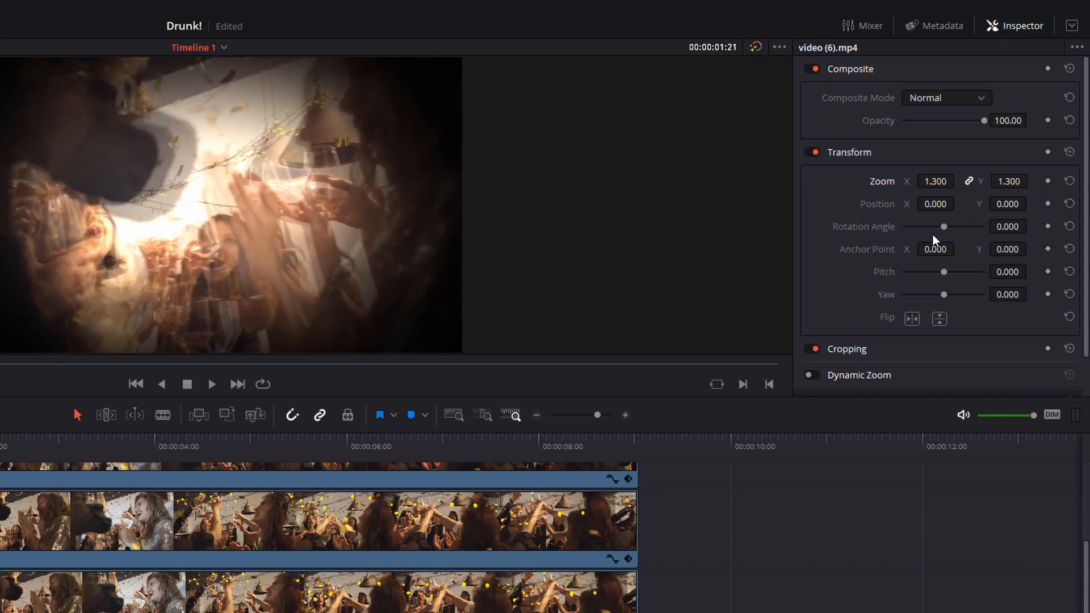
pyautogui.moveTo(943, 225); pyautogui.dragTo(946, 225)
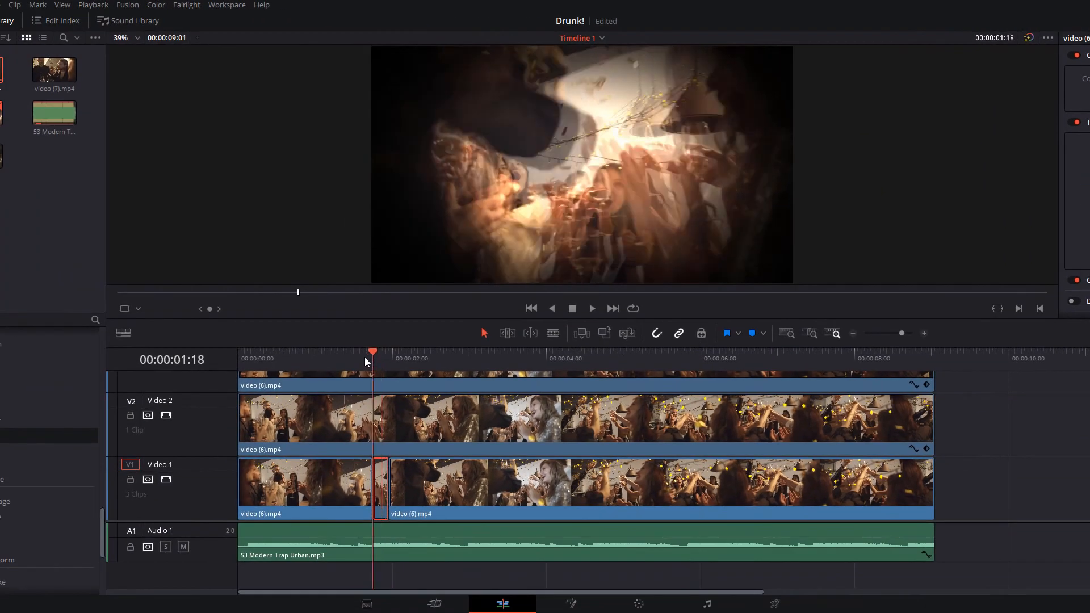
pyautogui.click(592, 308)
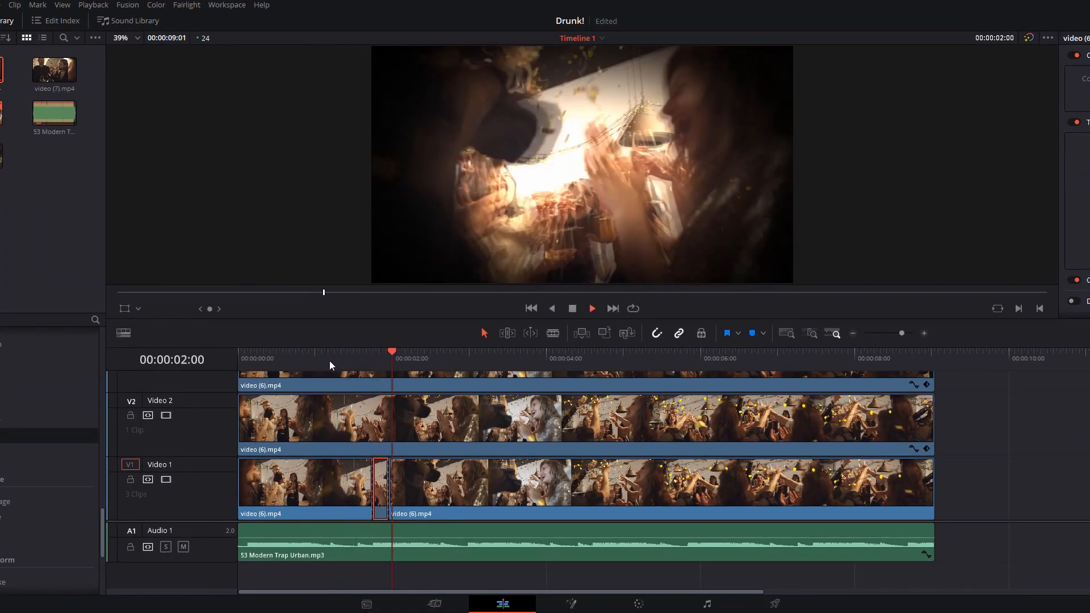